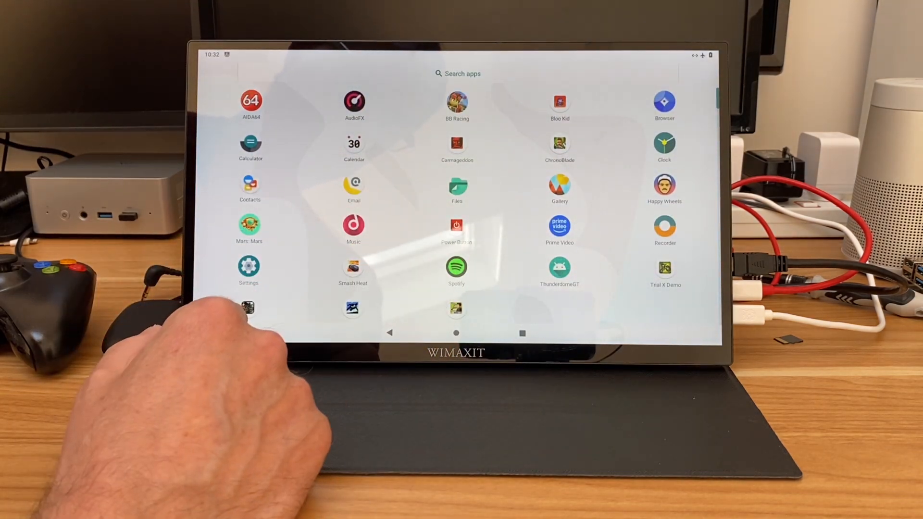
Launch Spotify from the app list to reach its home feed with Made For You mixes.
{"action": "left_click", "coordinate": [456, 267]}
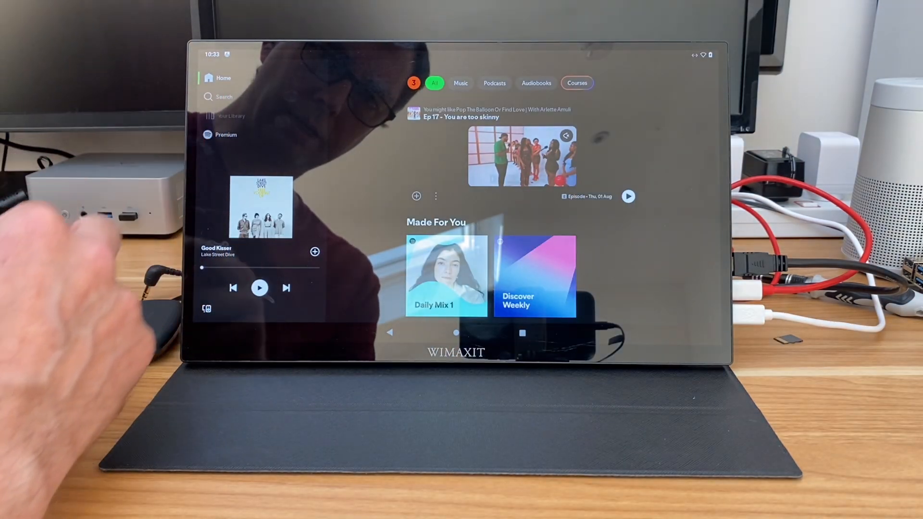
{"action": "left_click", "coordinate": [230, 115]}
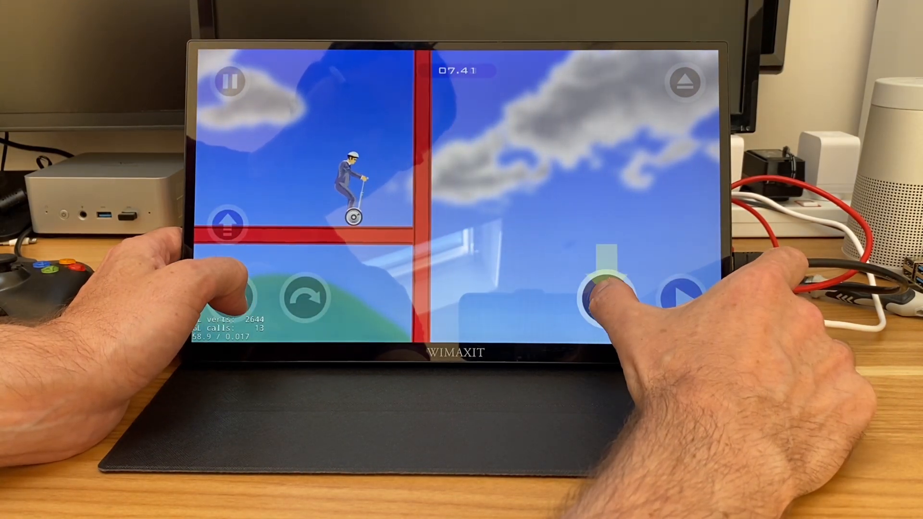
Drive the Segway rider forward through the red-girder level with the on-screen arrow.
{"action": "left_click", "coordinate": [600, 293]}
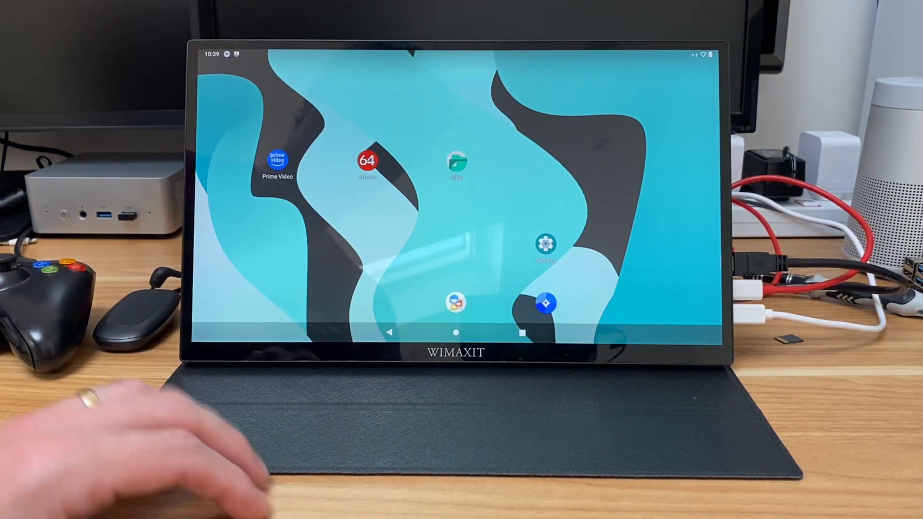
{"action": "mouse_move", "coordinate": [176, 459]}
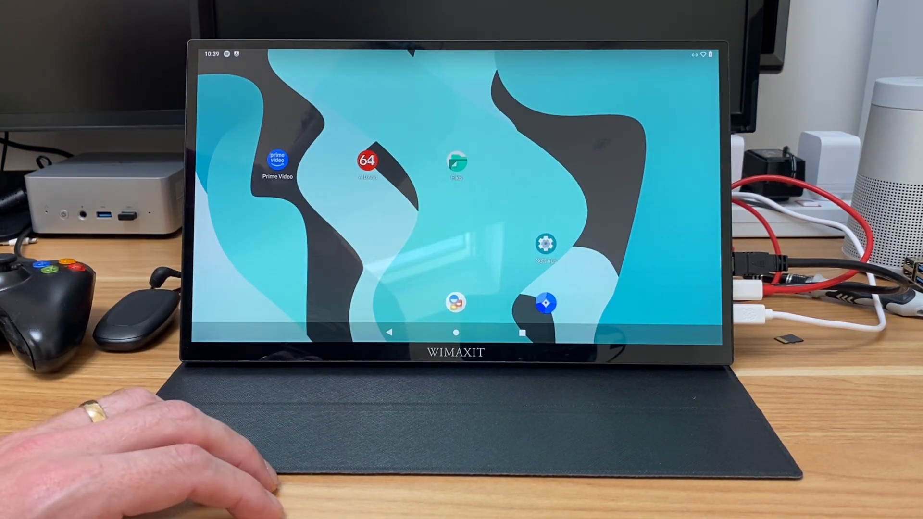